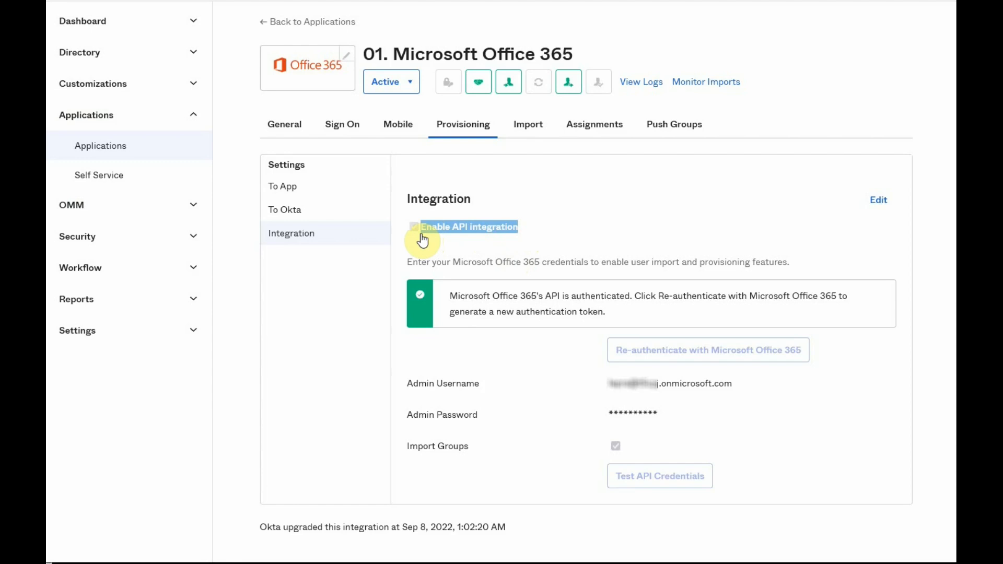
Show the Assignments list for the Microsoft Office 365 app, filtered to People.
left_click(595, 125)
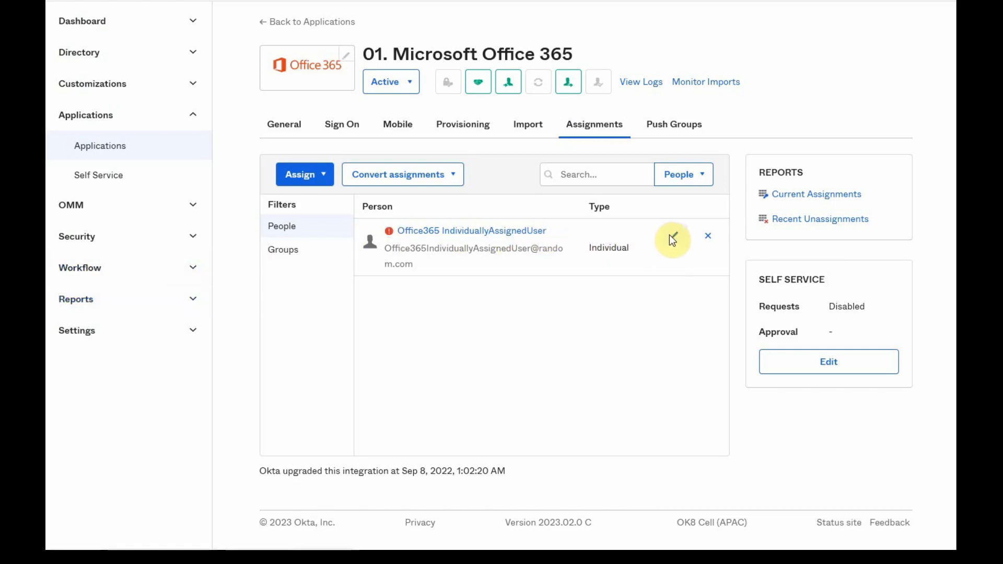
Review the individually assigned user's attribute values in the assignment form and close it.
left_click(672, 238)
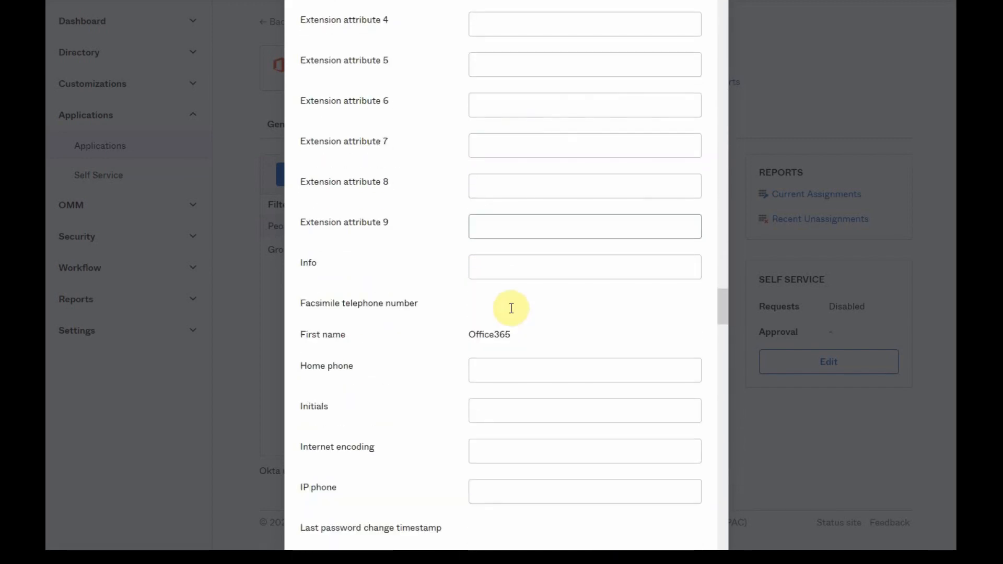
scroll("down", 3)
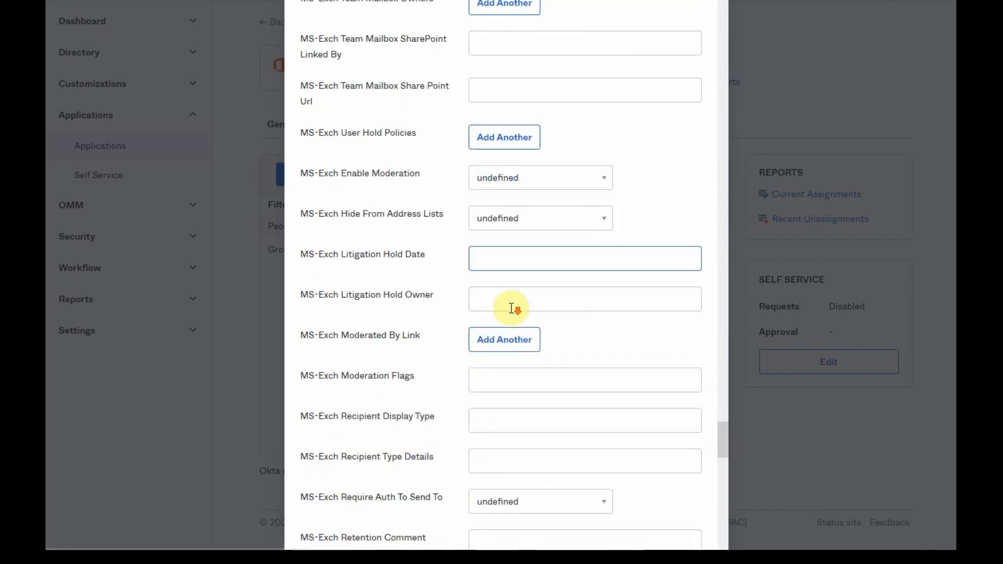
scroll("down", 3)
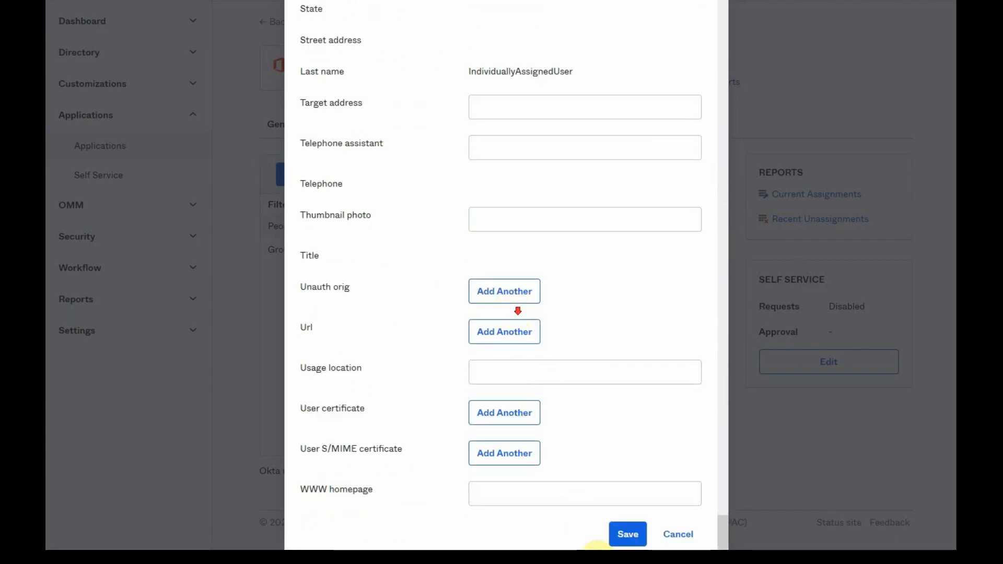
left_click(627, 534)
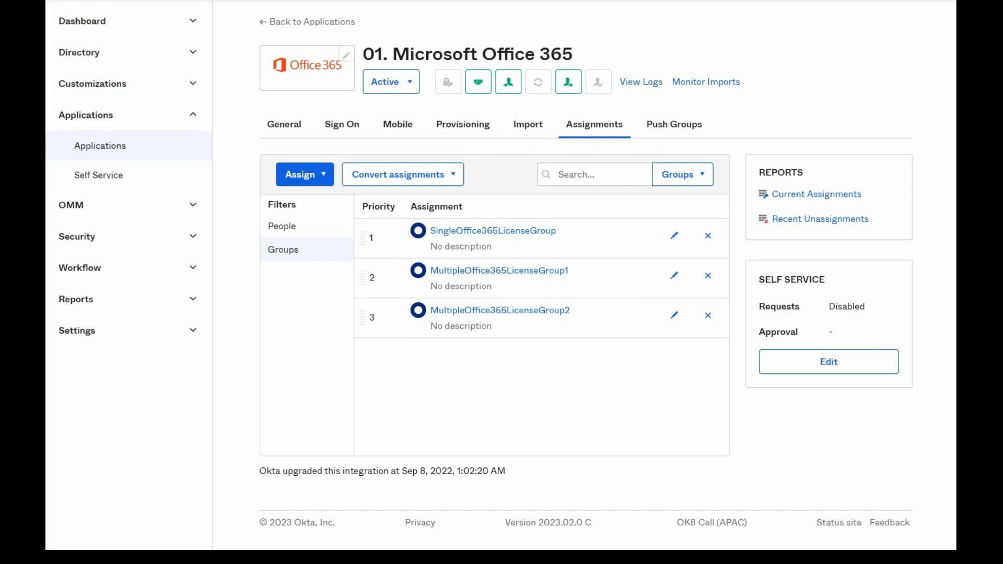
mouse_move(672, 237)
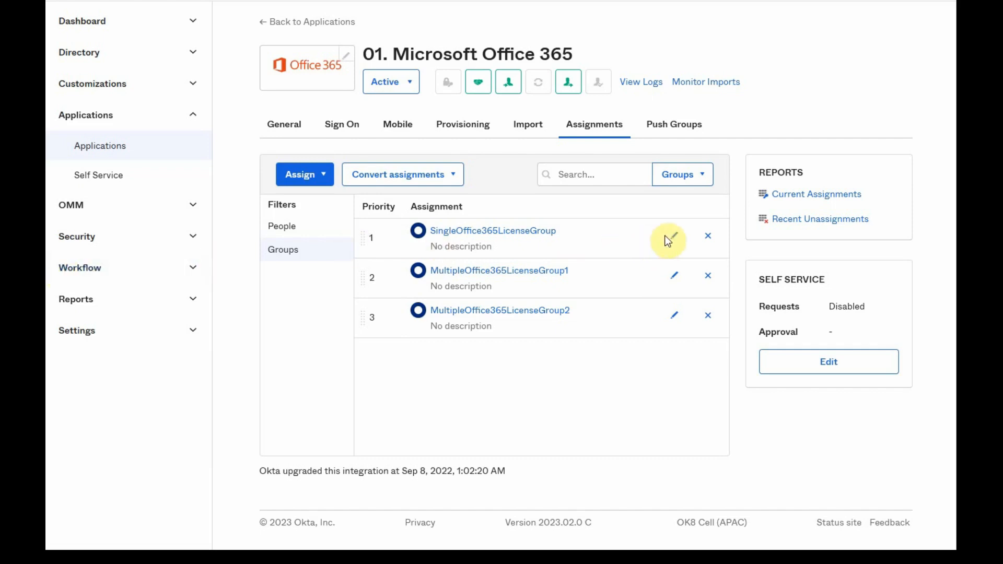
left_click(674, 236)
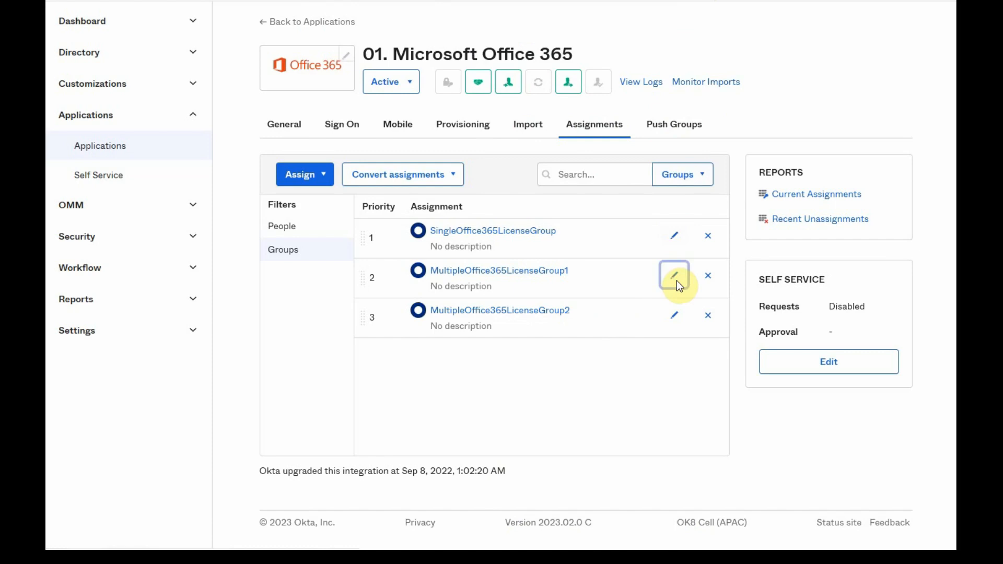
left_click(674, 276)
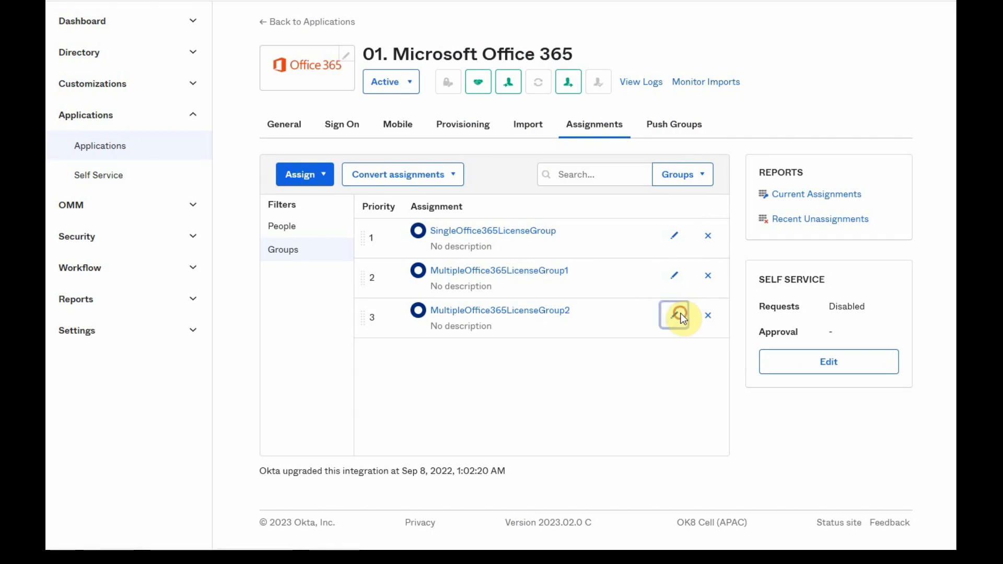
left_click(673, 315)
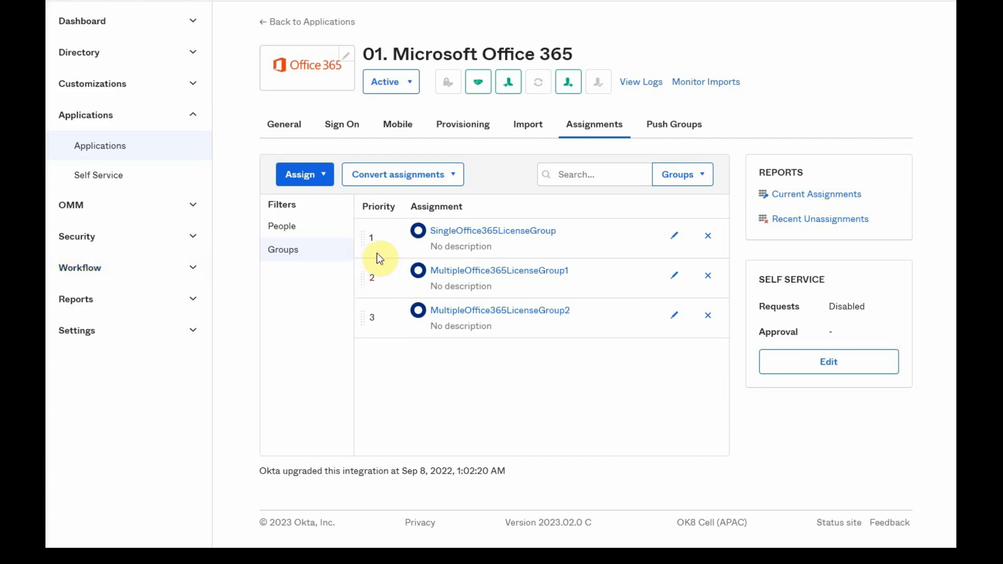
mouse_move(396, 254)
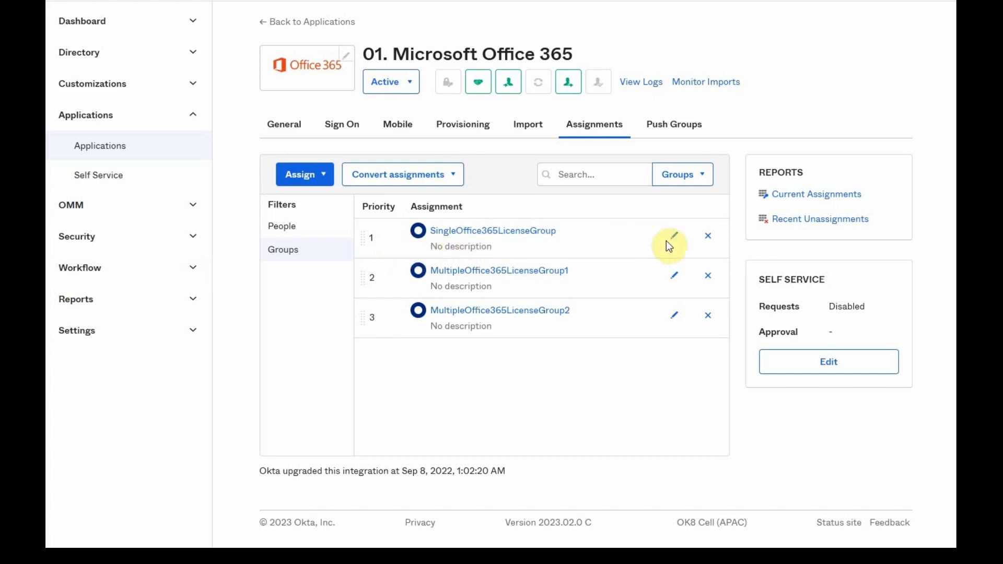
left_click(669, 236)
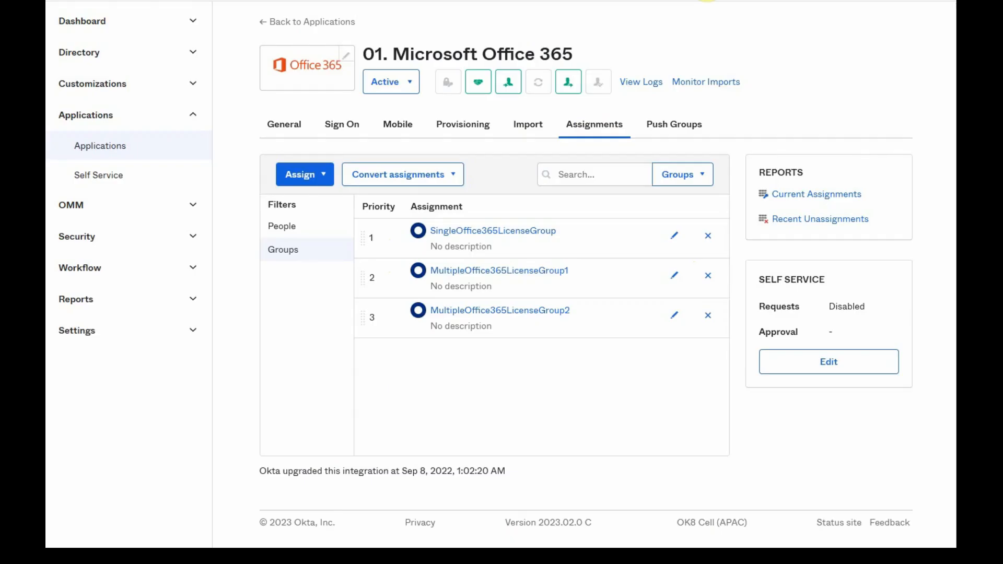
mouse_move(375, 234)
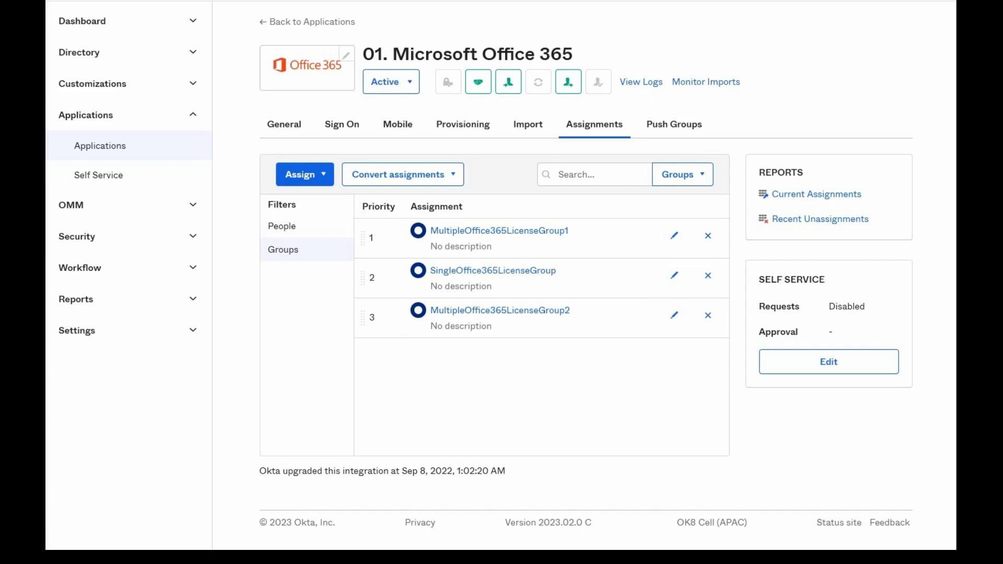
Reveal the Directory administration pages from the main navigation.
left_click(78, 52)
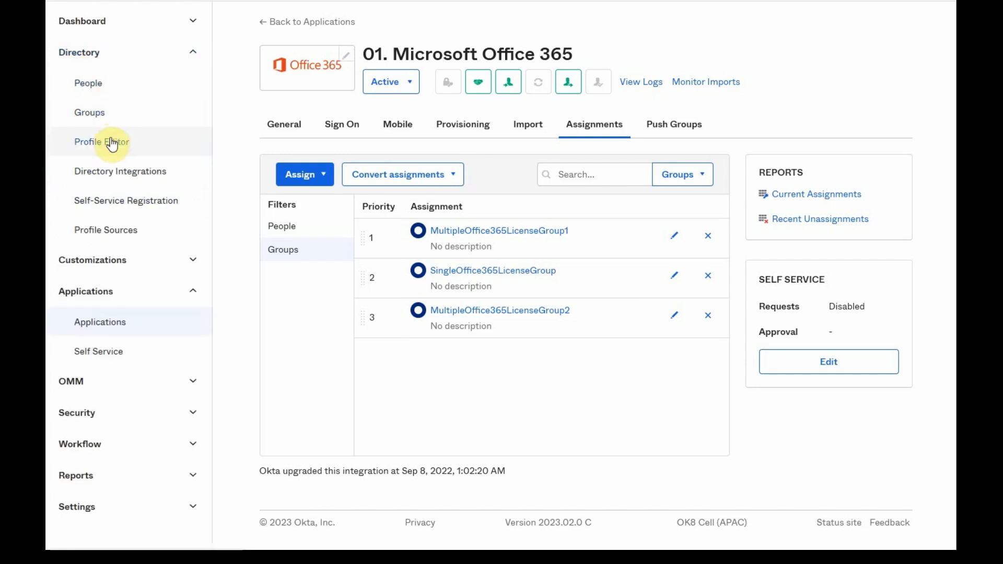
Go to Profile Editor to reach the Office 365 profile's attribute definitions.
left_click(103, 142)
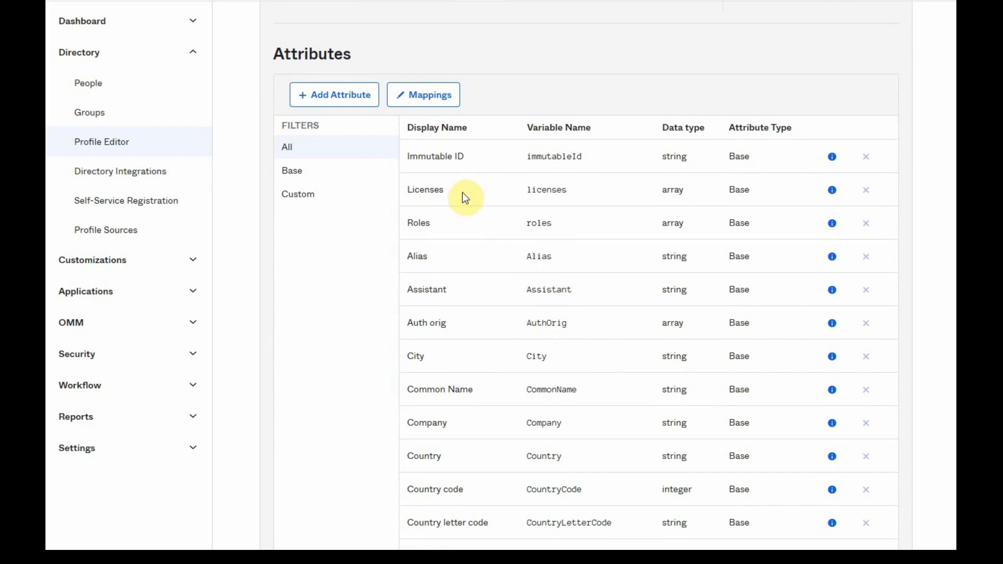
mouse_move(831, 189)
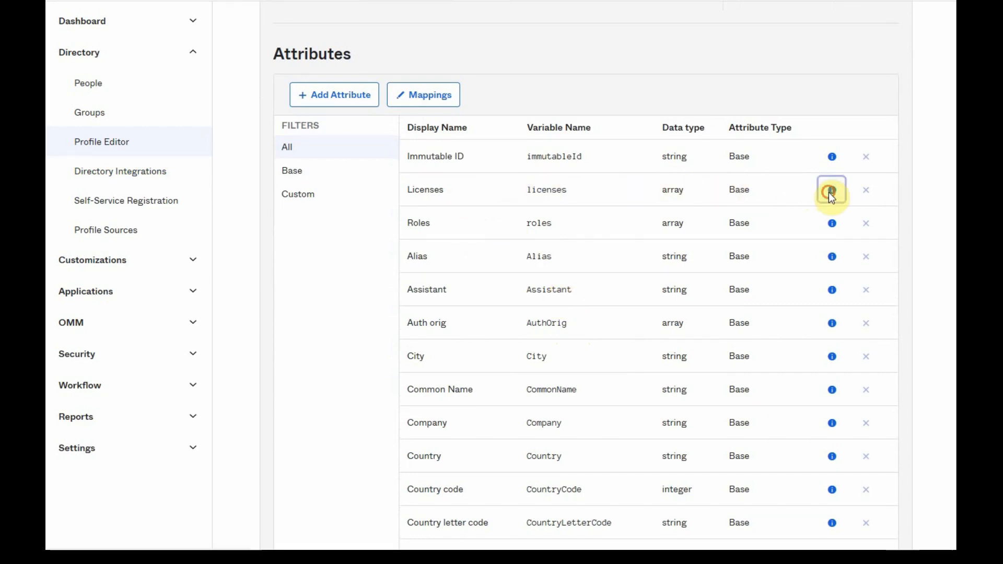
Set the Licenses attribute to 'Combine values across groups' and save the attribute.
left_click(832, 190)
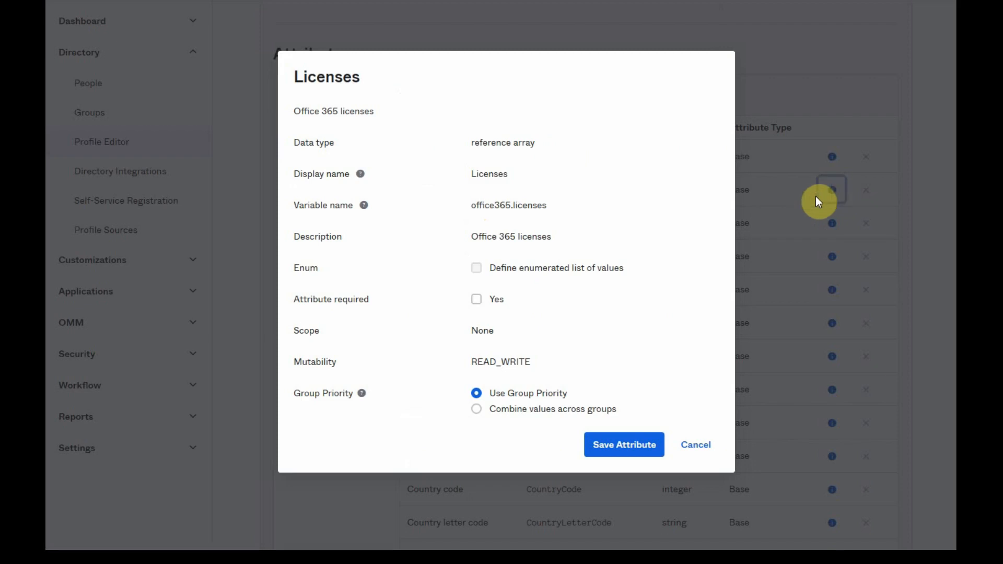
mouse_move(606, 292)
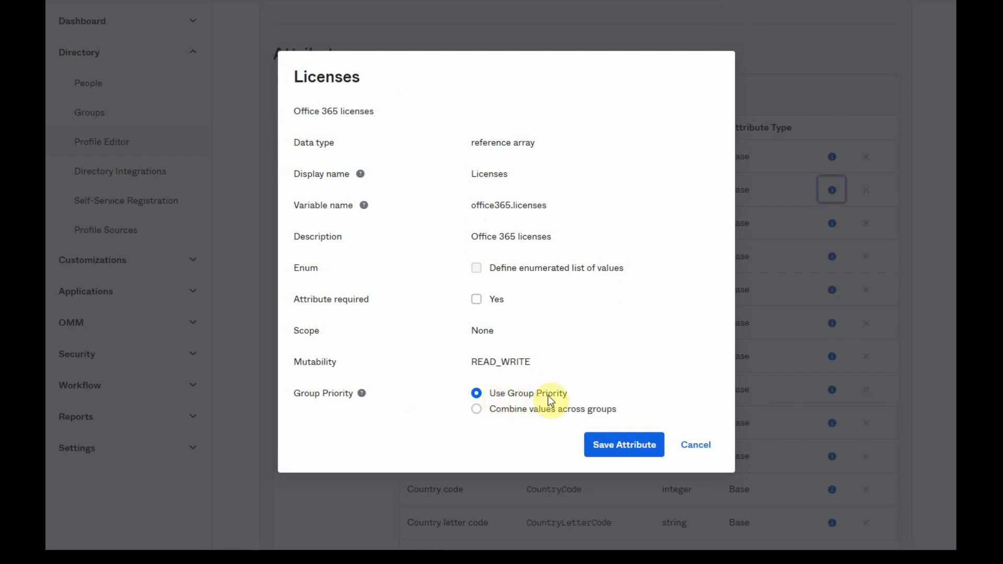
mouse_move(589, 420)
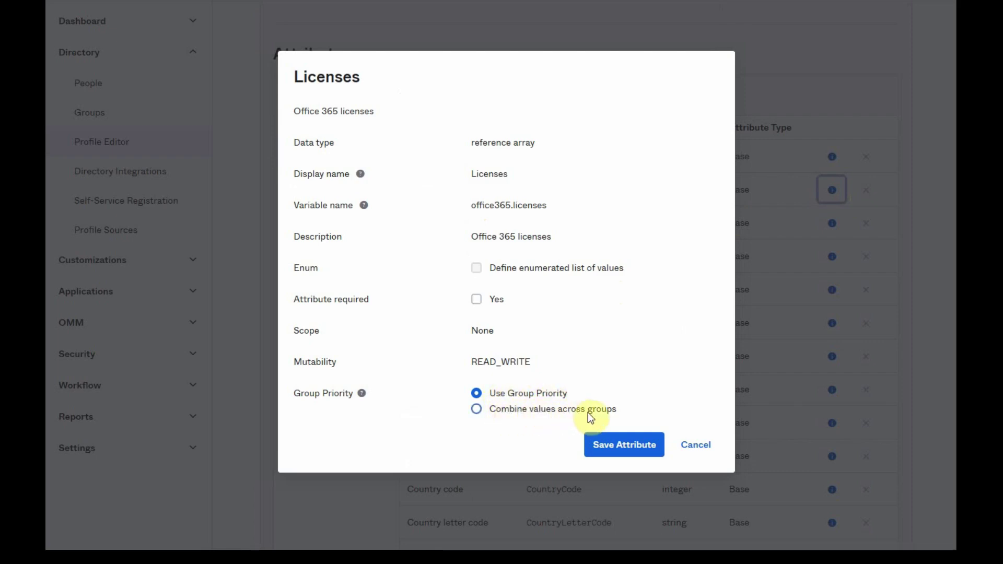
left_click(476, 410)
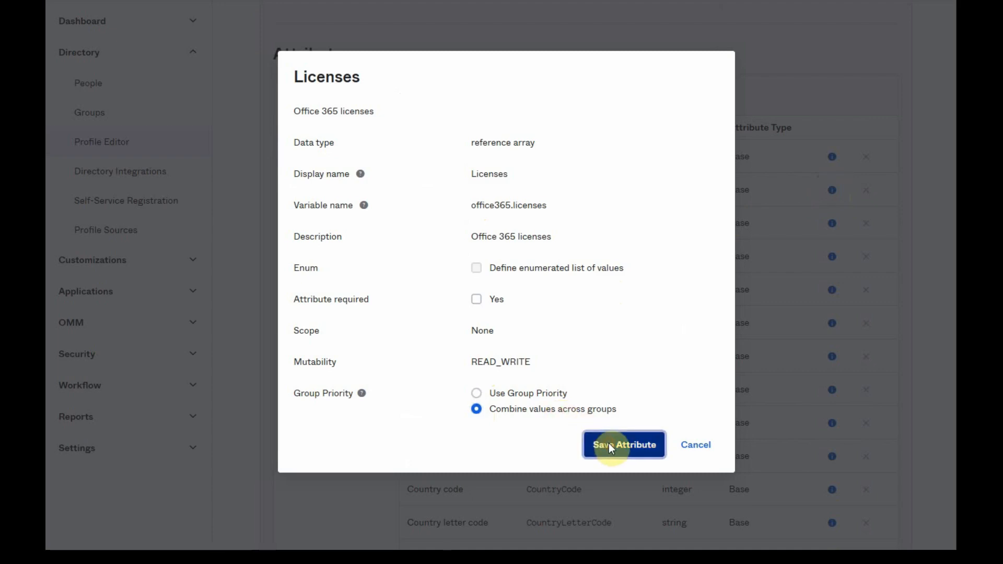
left_click(624, 445)
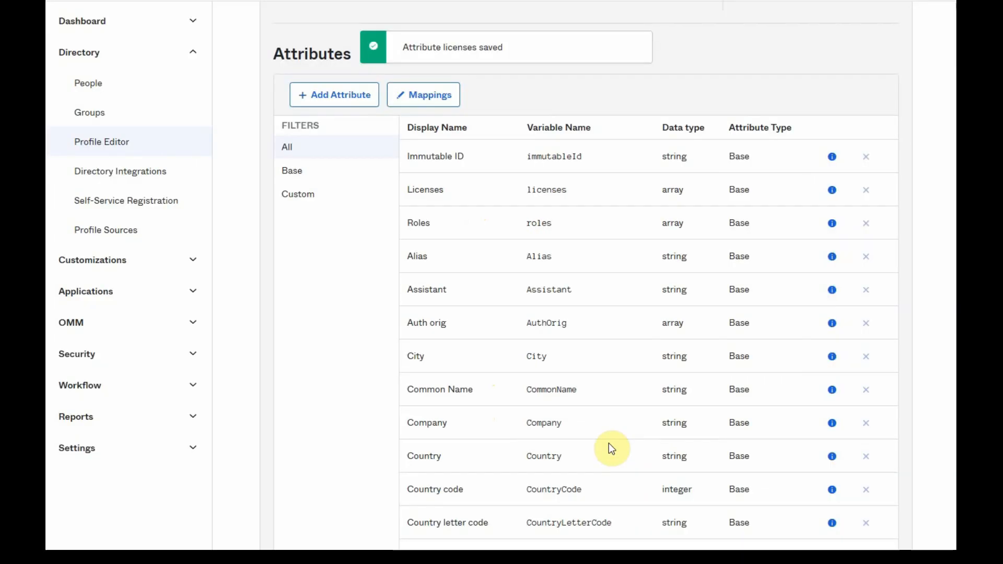
mouse_move(579, 422)
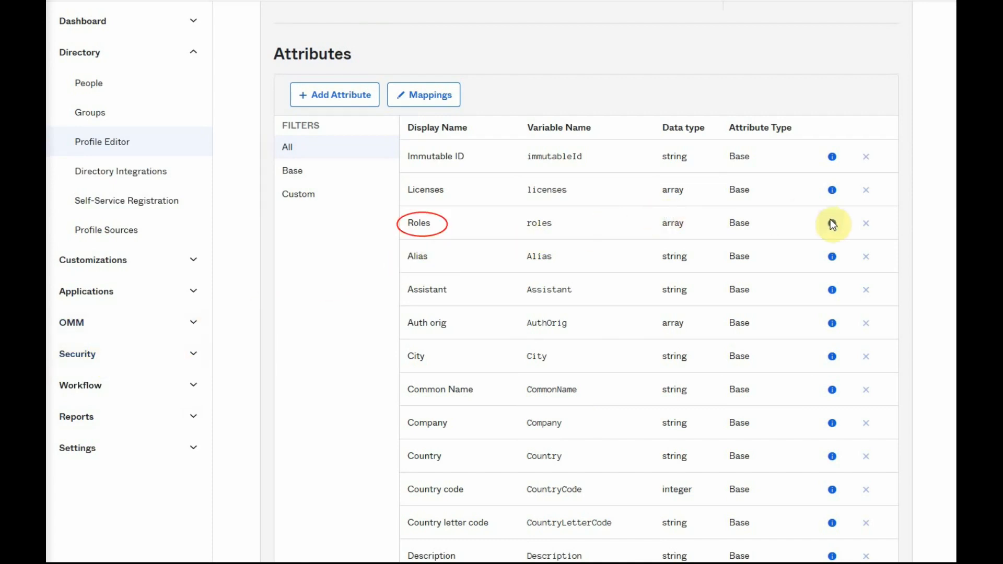
left_click(832, 223)
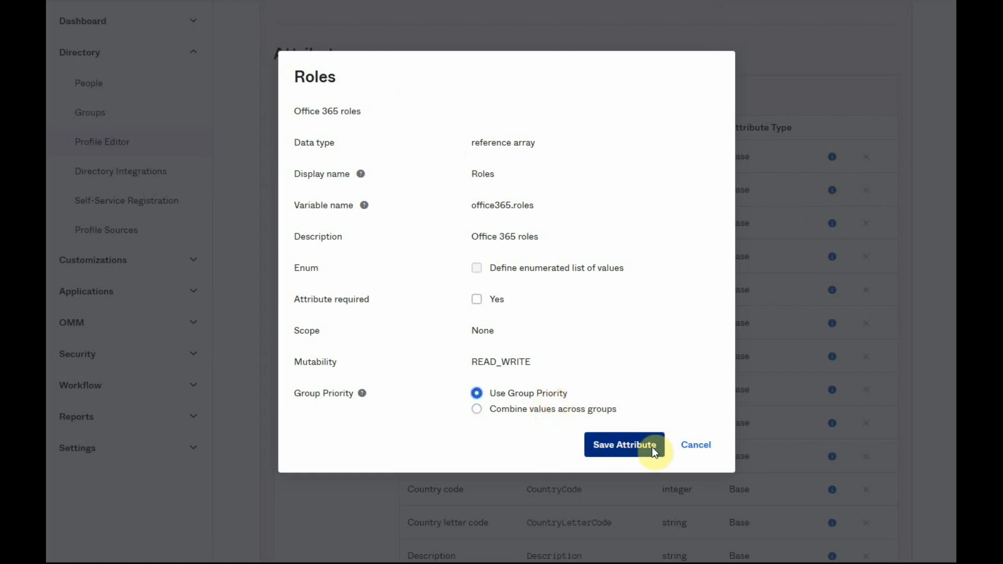
left_click(623, 446)
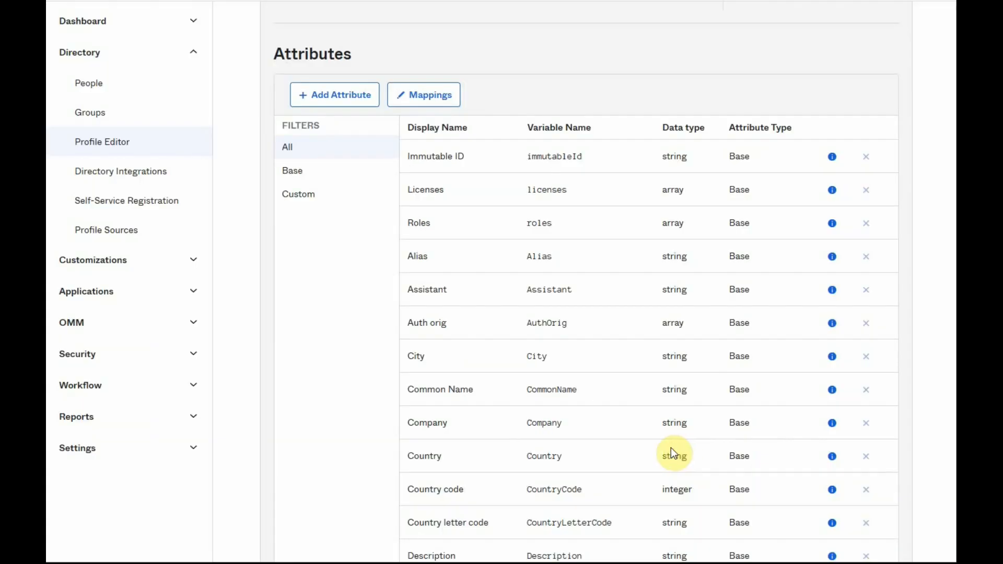